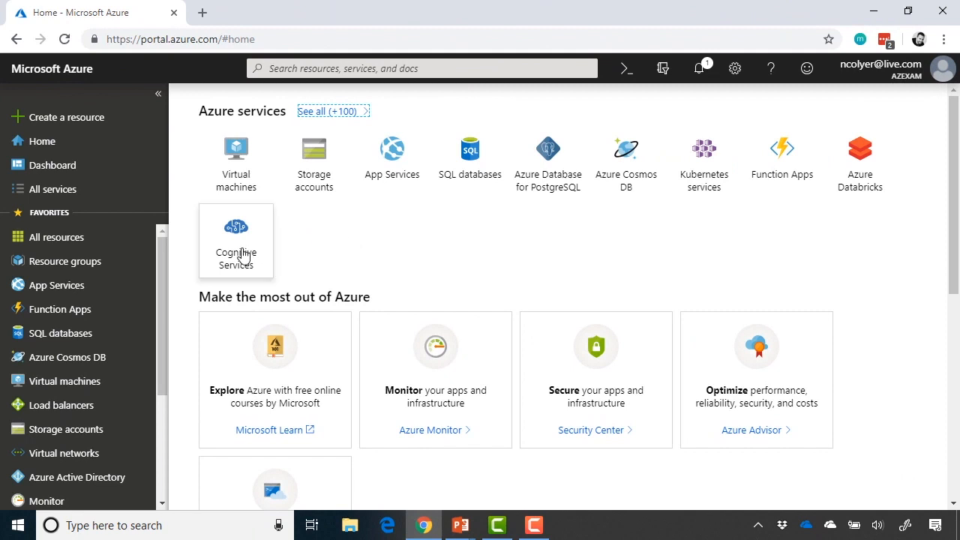
Open the Resource groups list showing AzureAutomation and cloud-shell-storage-eastus
left_click(65, 261)
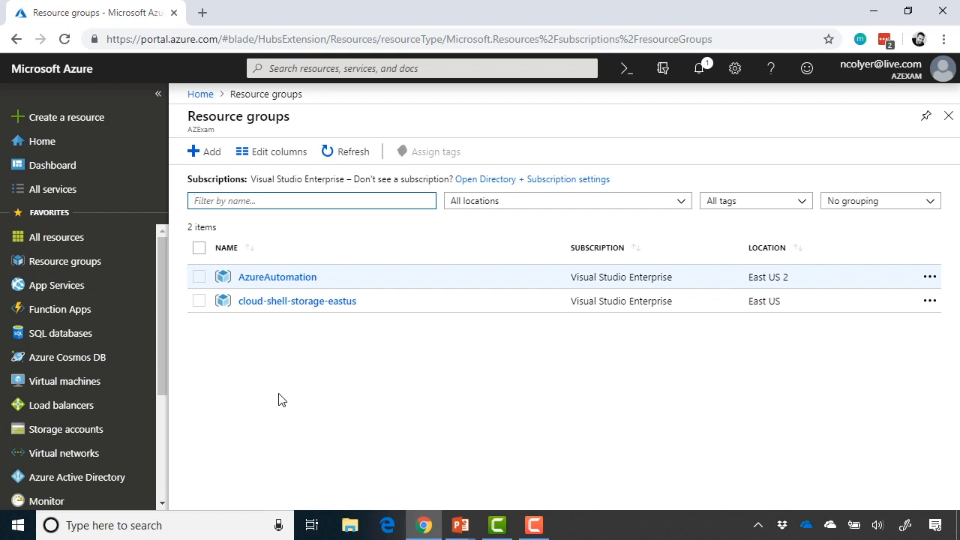
left_click(311, 200)
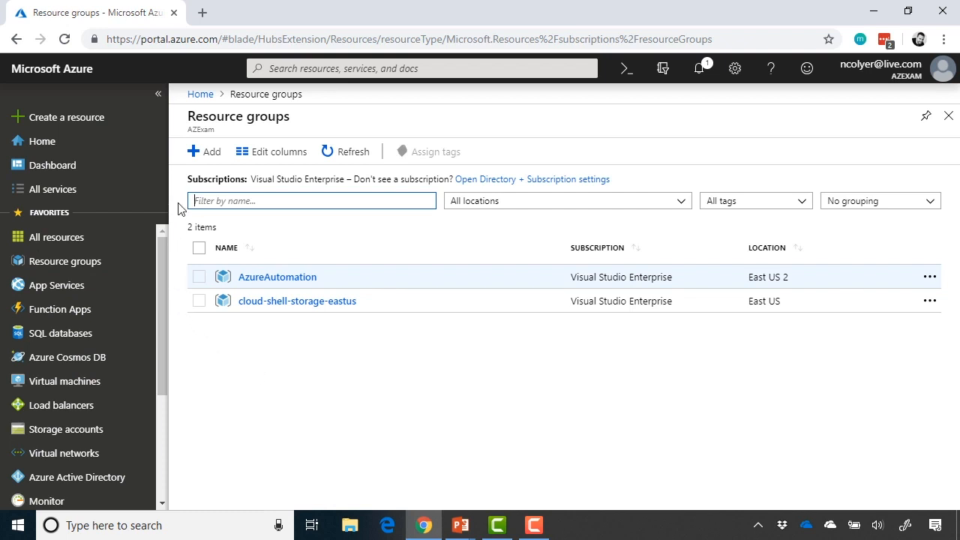
Fill the new resource group form with name AZ-Exam-Demo and region East US
left_click(203, 151)
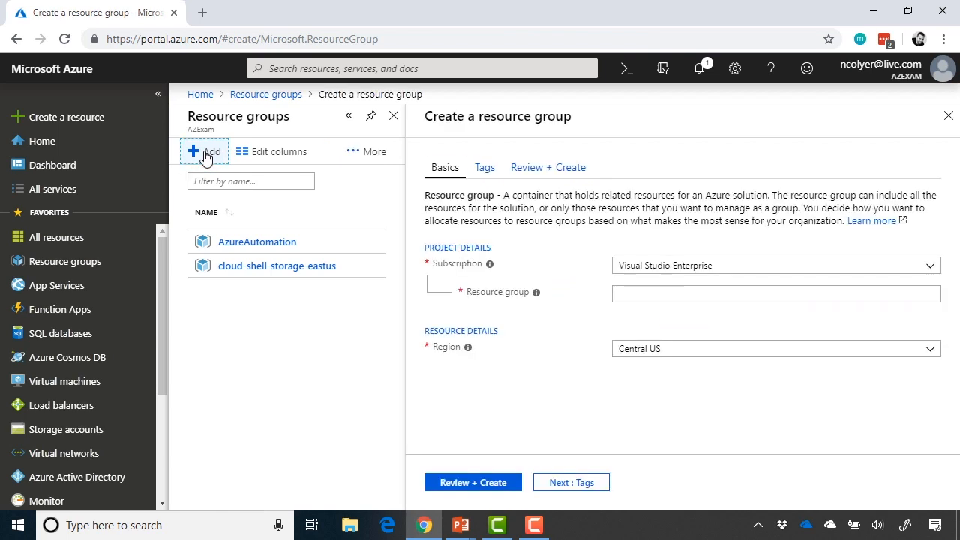
mouse_move(529, 268)
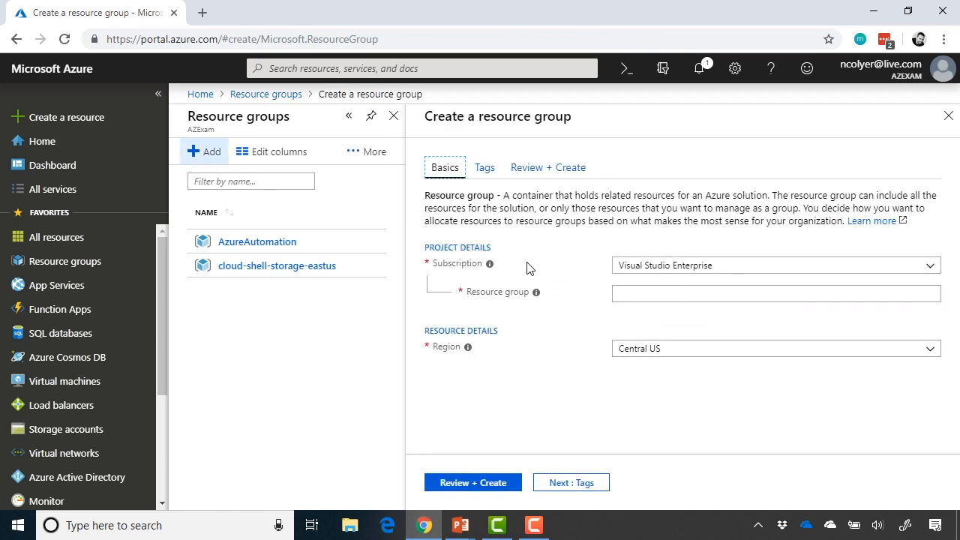
mouse_move(564, 278)
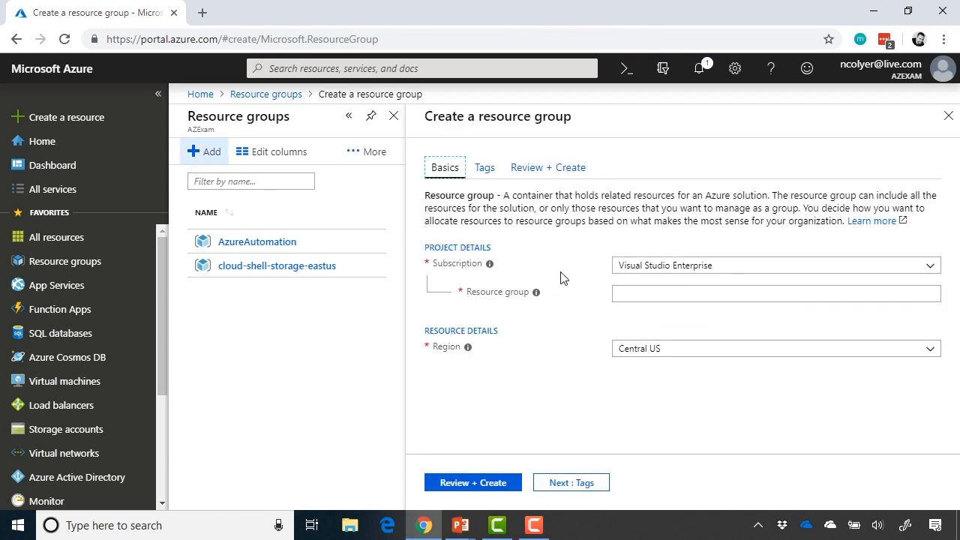
left_click(775, 293)
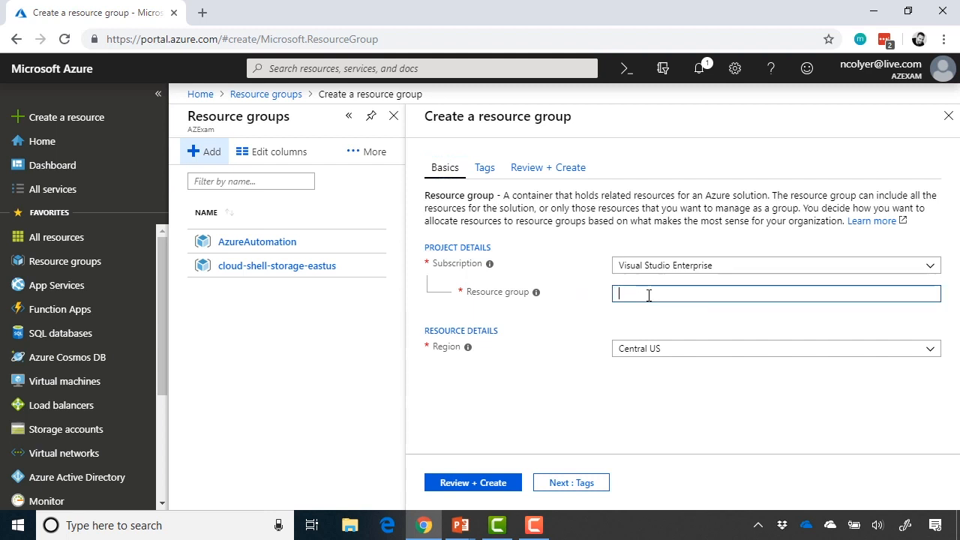
type("AZ-Exa")
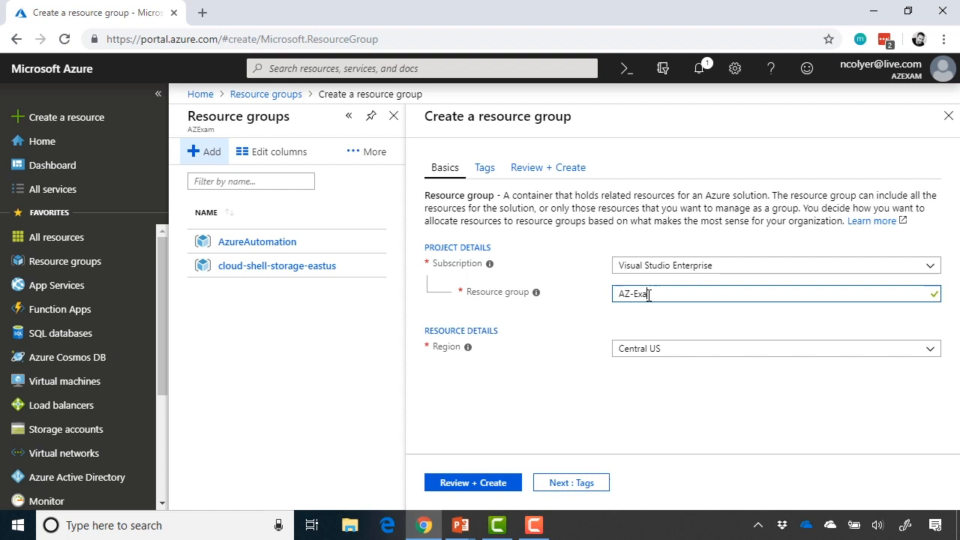
type("m-Demo")
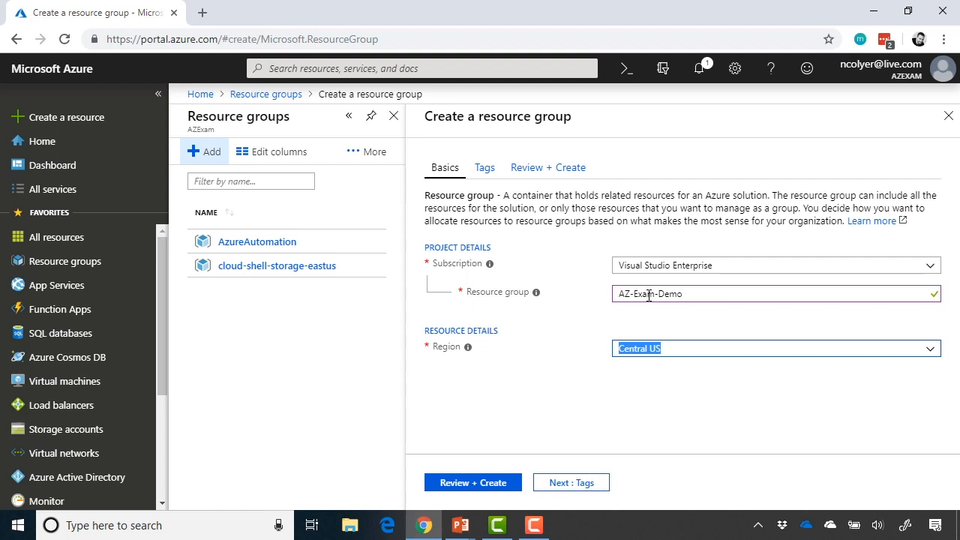
left_click(928, 348)
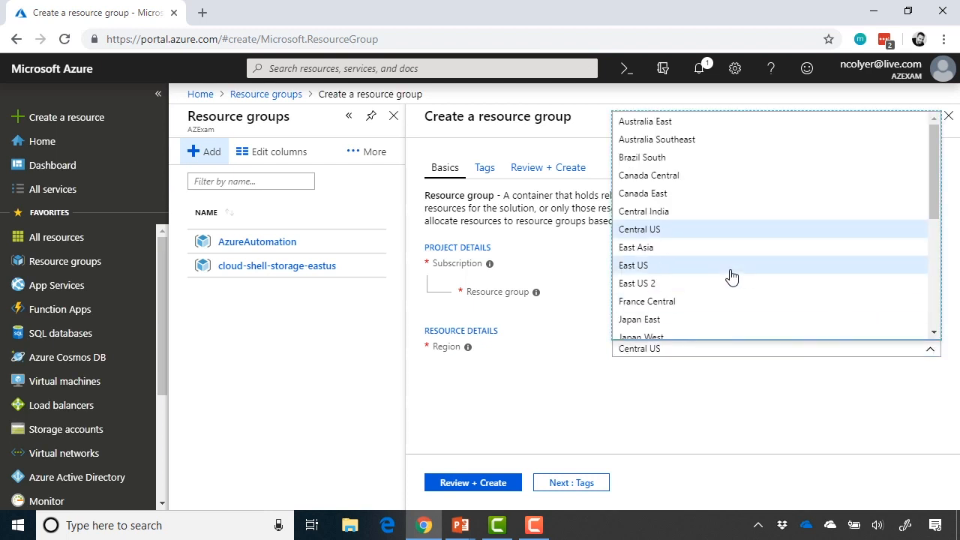
left_click(632, 265)
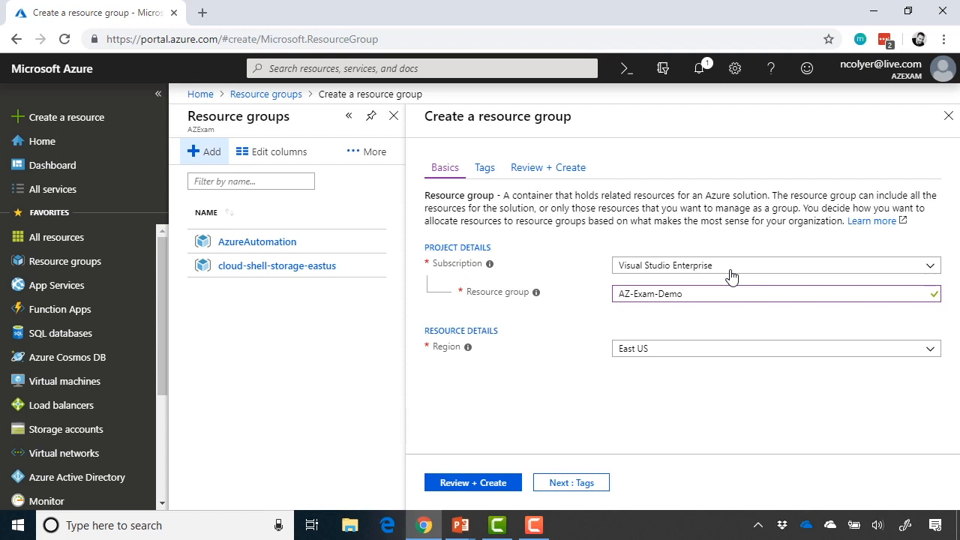
mouse_move(559, 235)
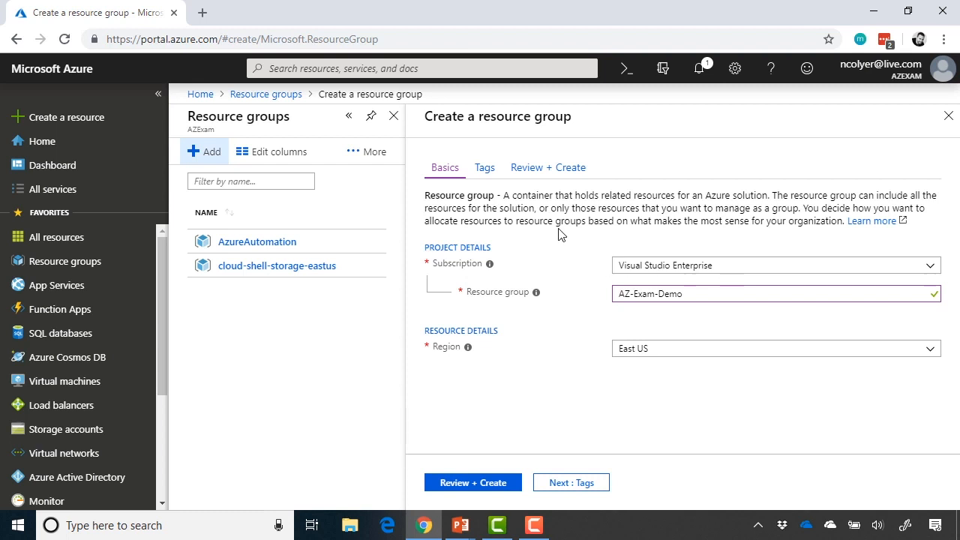
mouse_move(484, 168)
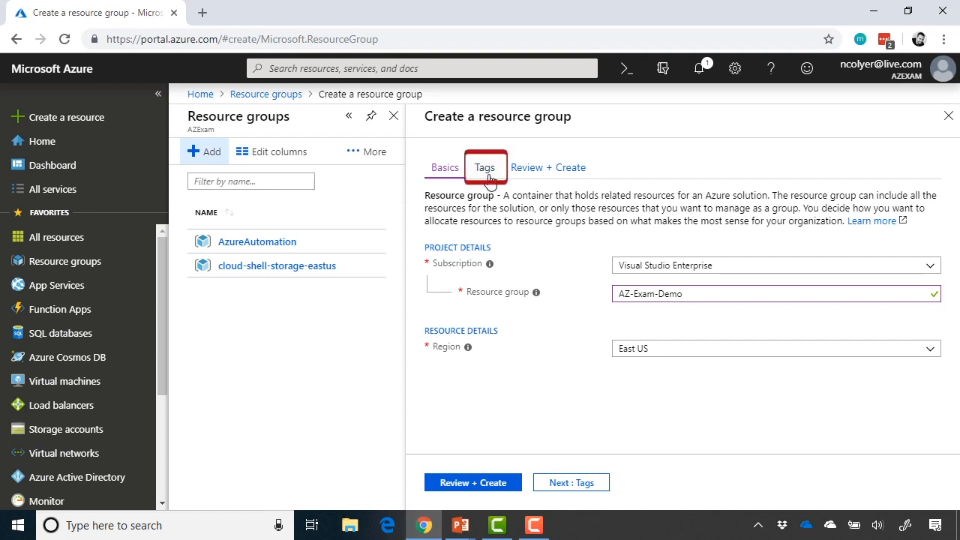
Add tags Cost Center: Lab and Maintenance Window: Saturday 9 PM
left_click(485, 167)
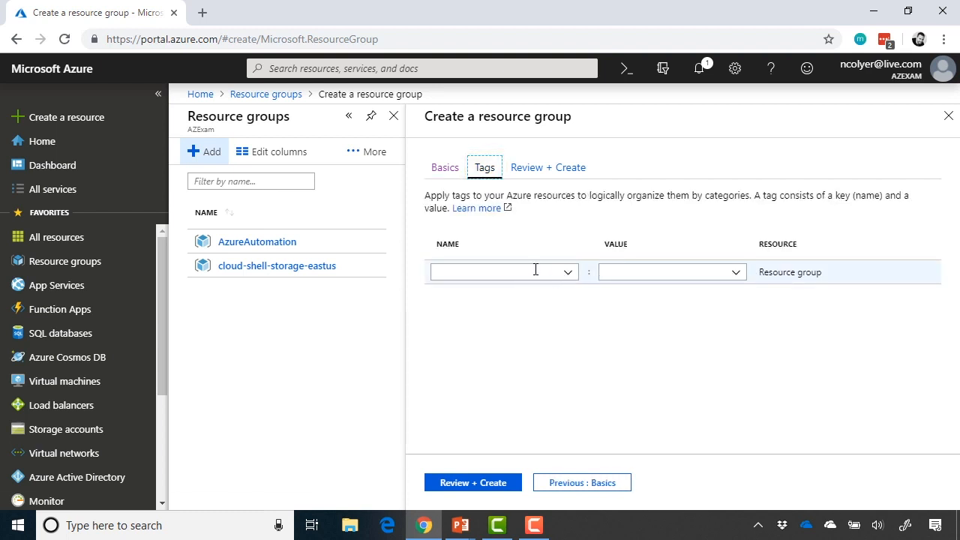
left_click(567, 272)
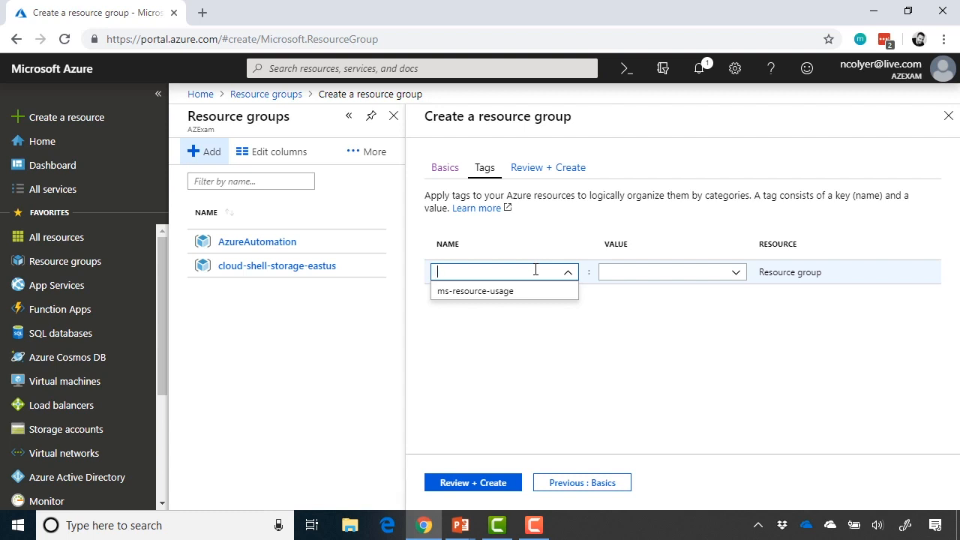
type("Cost Center")
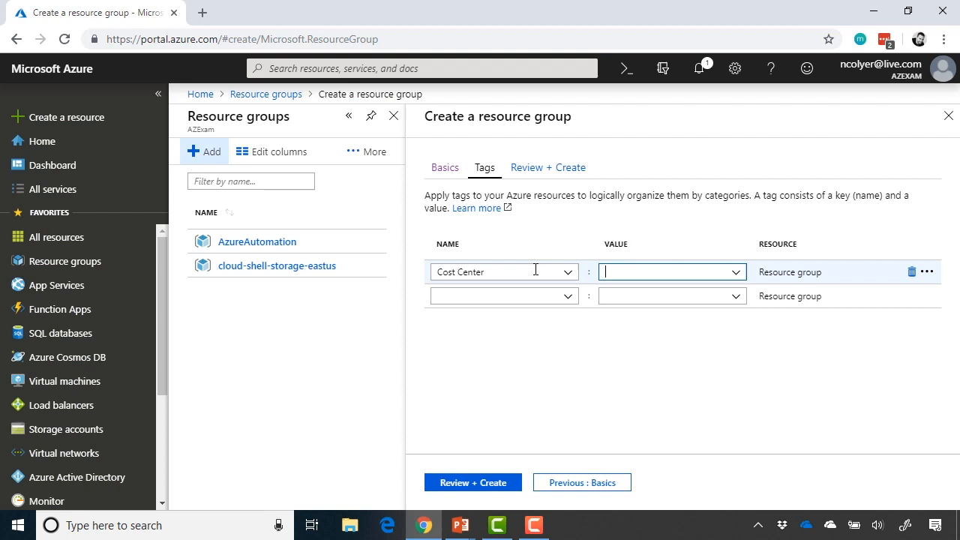
type("Lab")
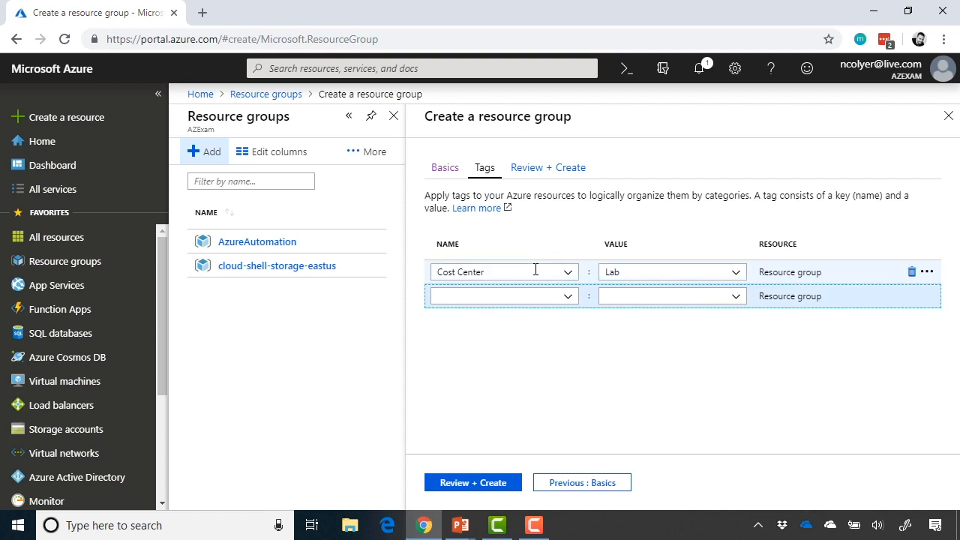
left_click(498, 296)
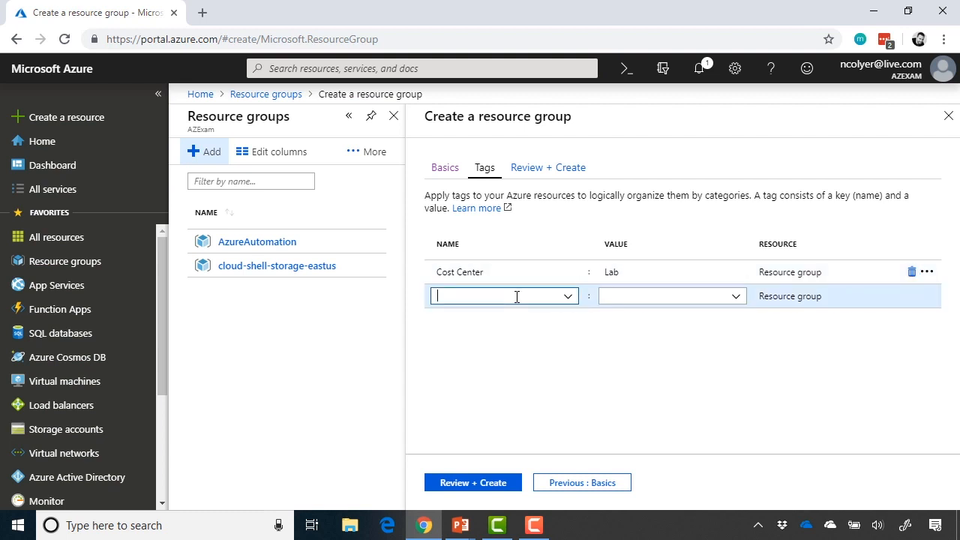
type("Maintenance Window")
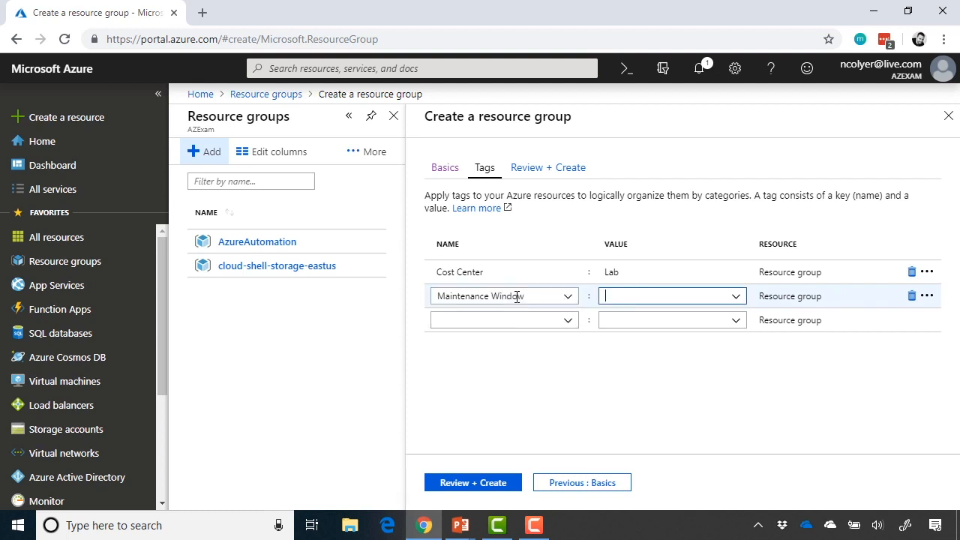
type("Saturday 9")
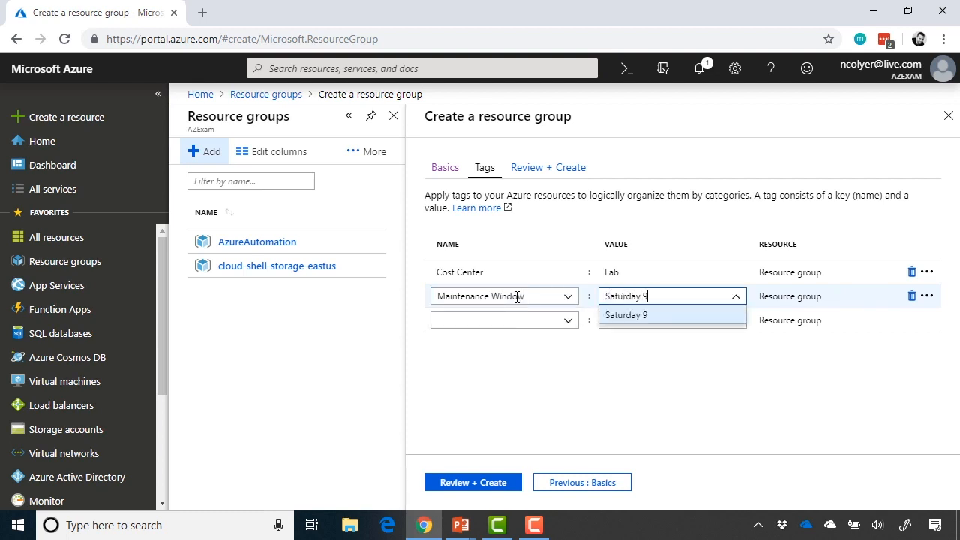
type("PM")
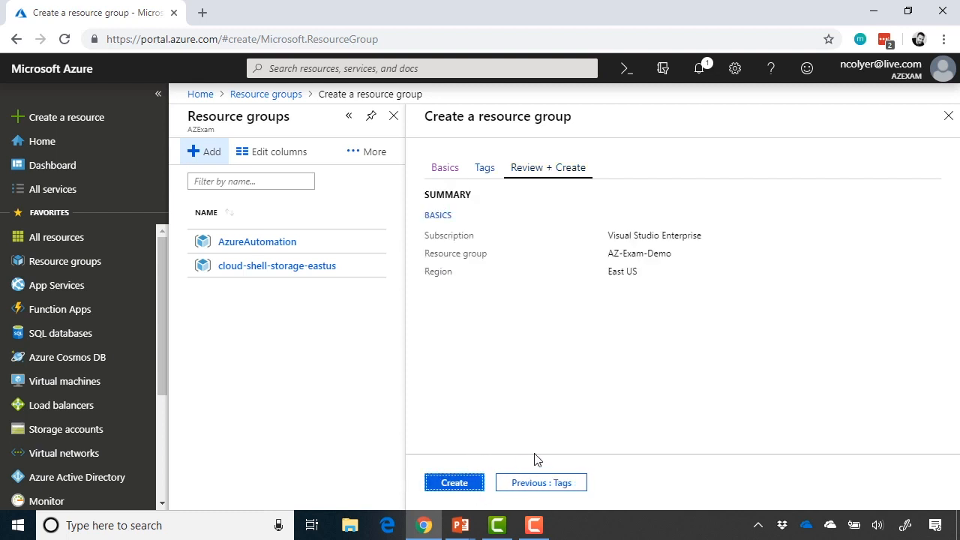
Create the AZ-Exam-Demo resource group and open its Overview blade
left_click(454, 483)
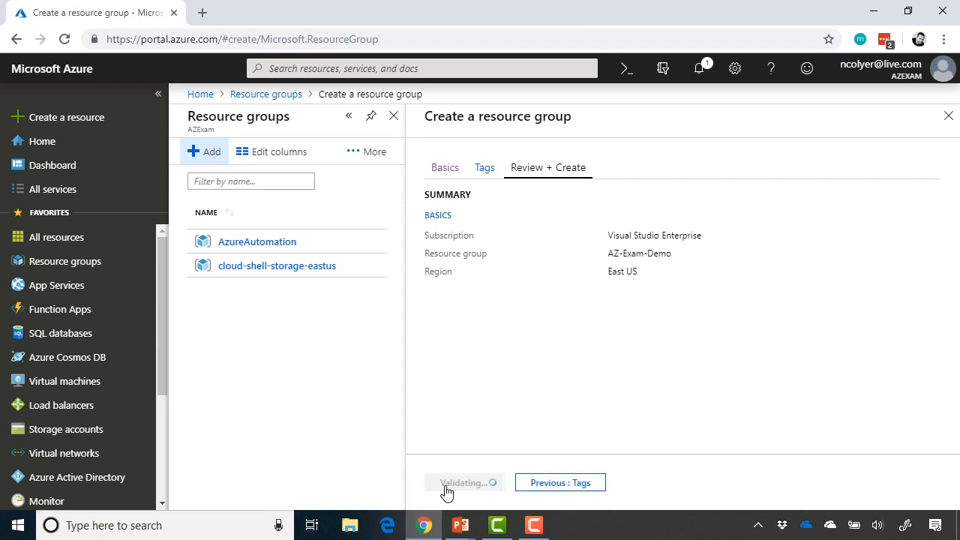
left_click(464, 482)
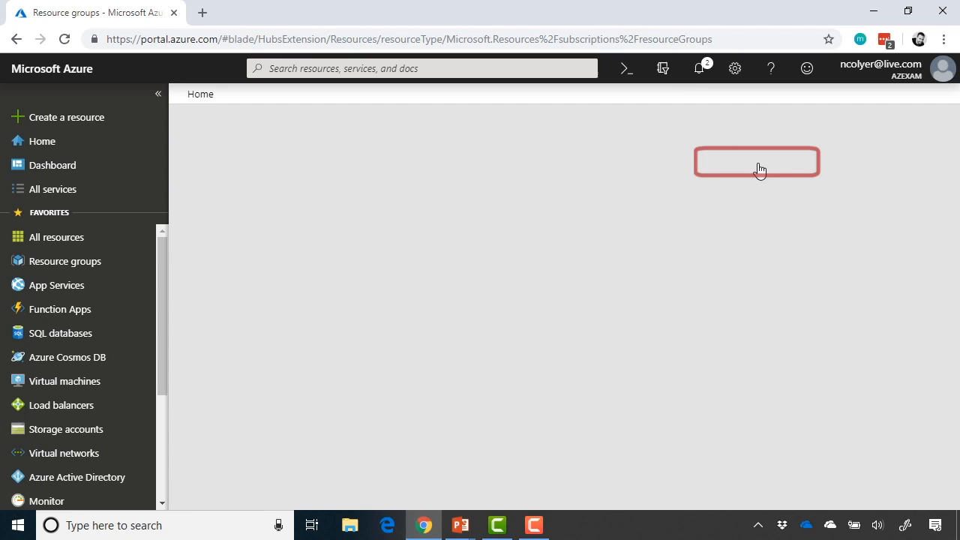
left_click(755, 161)
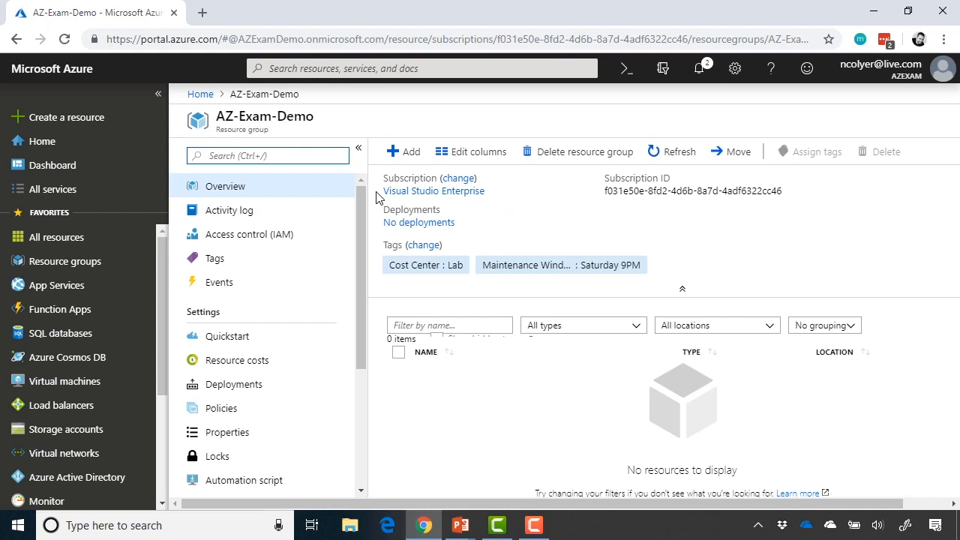
Refresh AZ-Exam-Demo's activity log until 'Update resource group' appears, then go to Access control
left_click(228, 210)
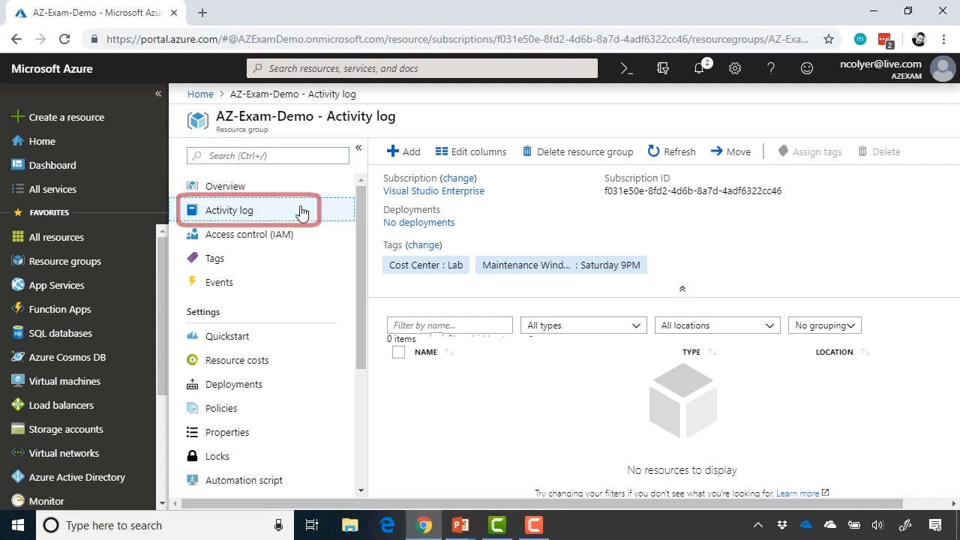
left_click(228, 210)
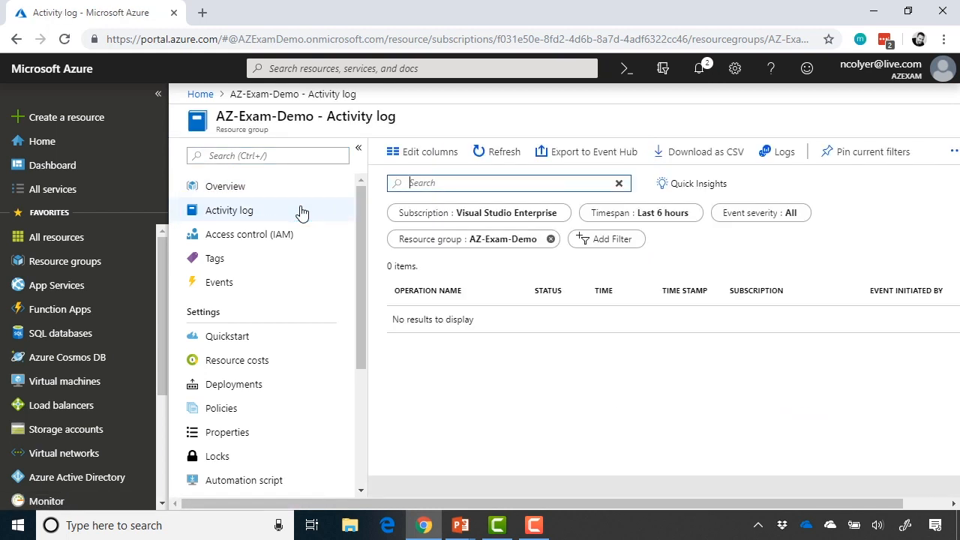
left_click(496, 151)
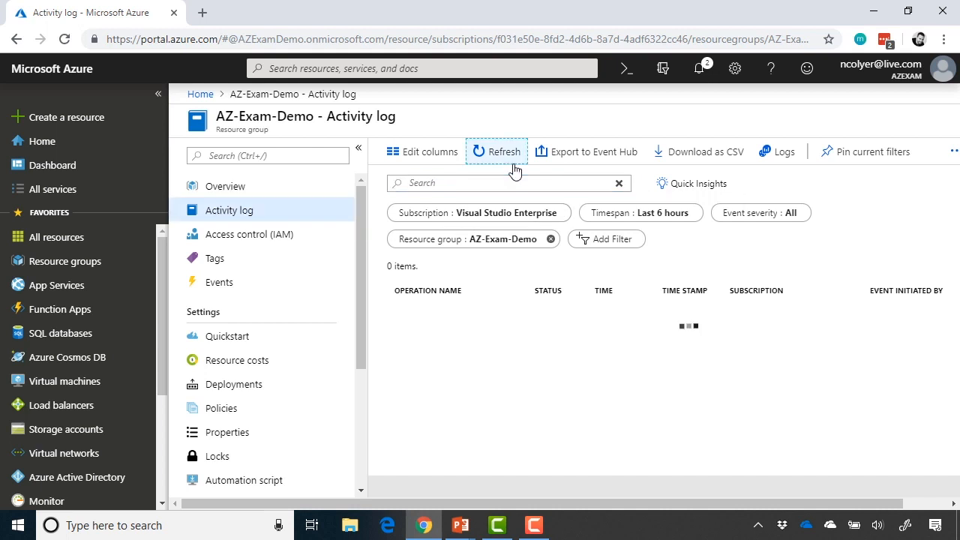
left_click(497, 151)
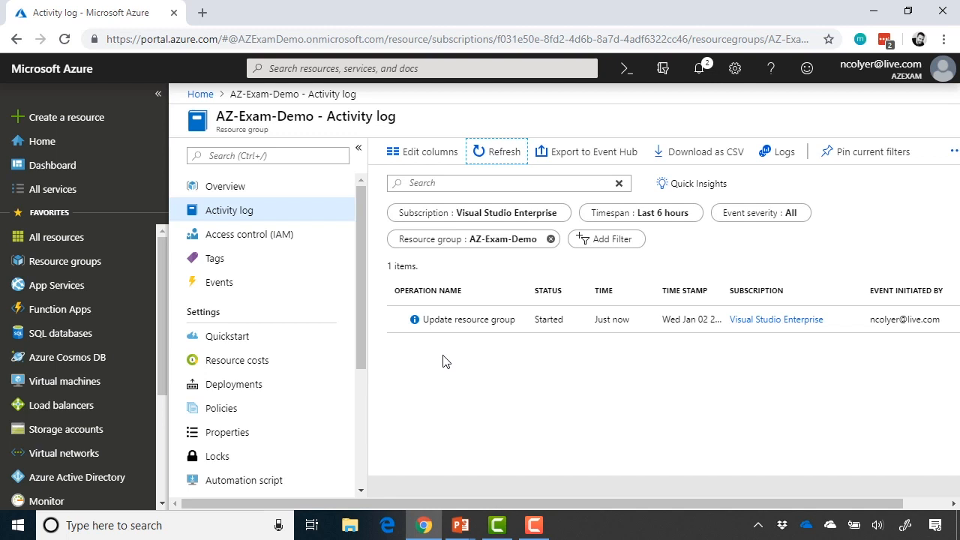
left_click(250, 234)
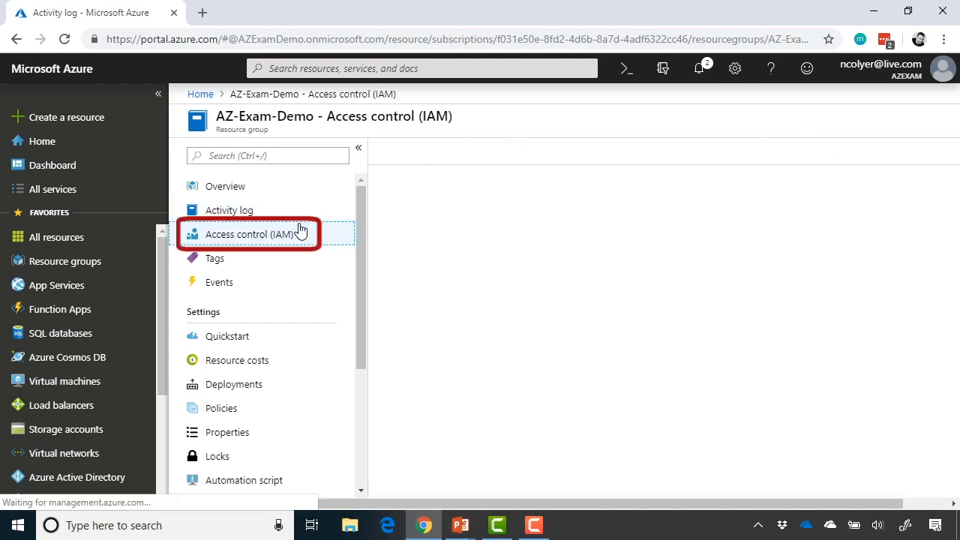
Browse AZ-Exam-Demo's Access control (IAM) and Tags pages, ending on Events
left_click(249, 233)
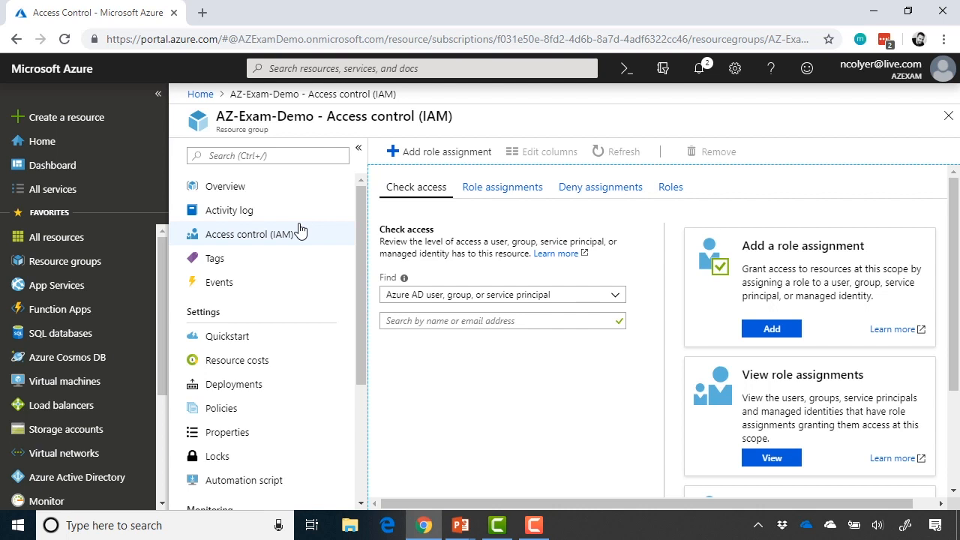
left_click(214, 258)
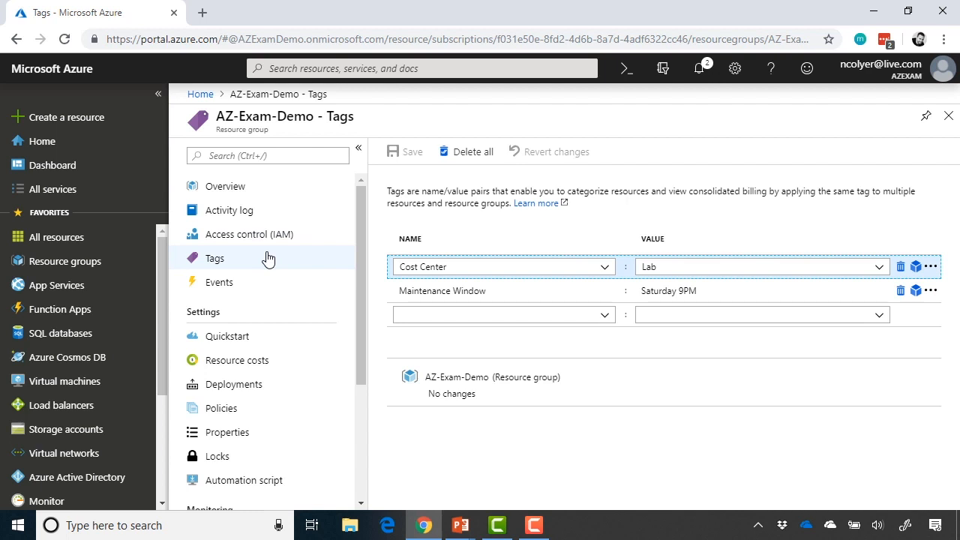
left_click(219, 282)
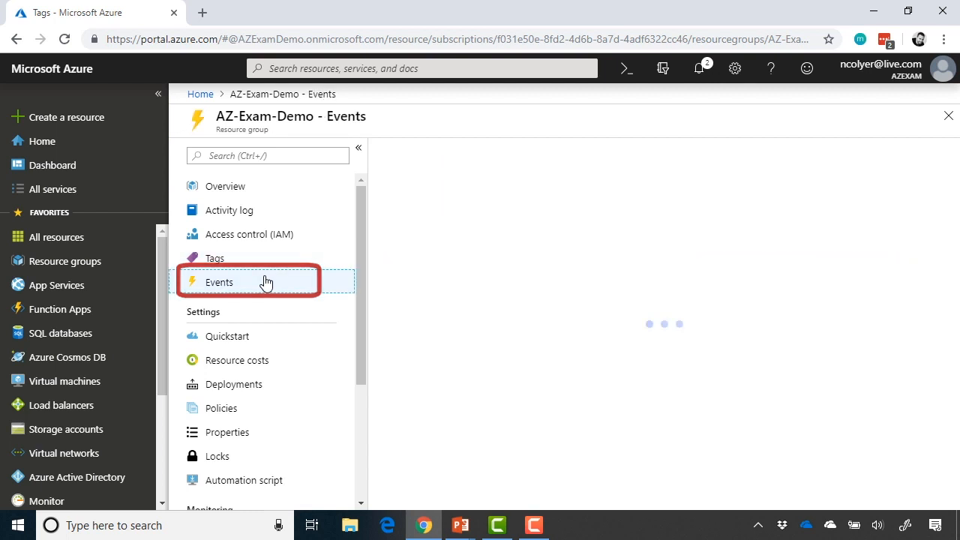
left_click(219, 282)
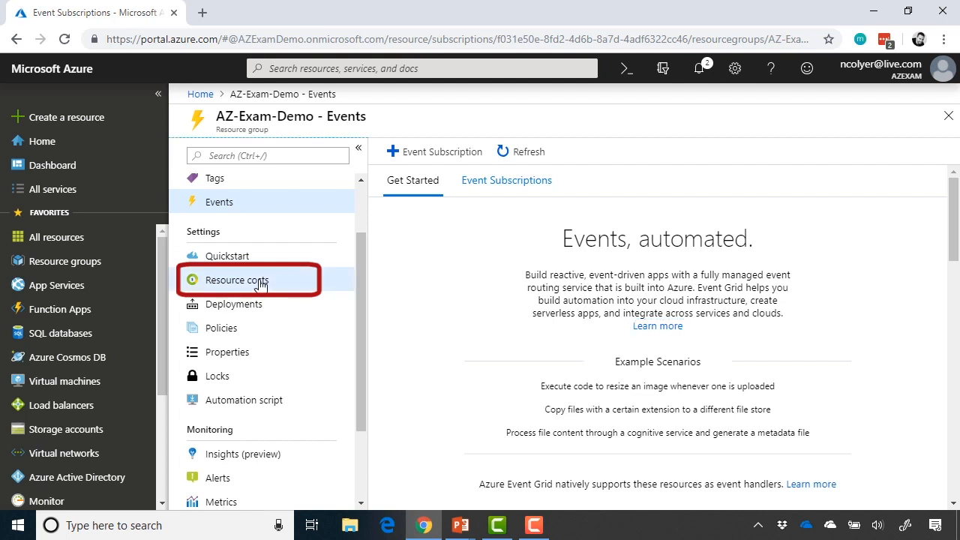
Check AZ-Exam-Demo's 0.00 USD resource costs and empty deployments, then go to Policies
left_click(237, 280)
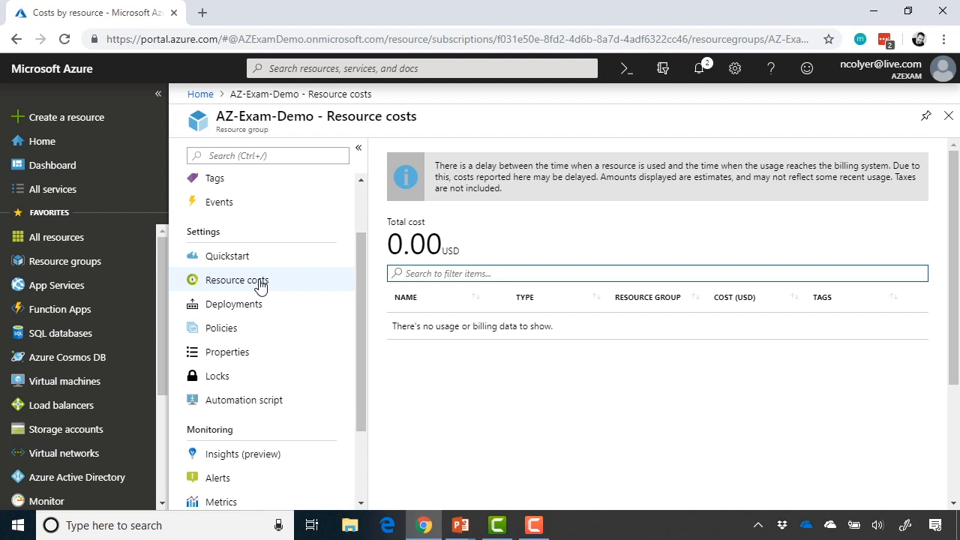
left_click(233, 304)
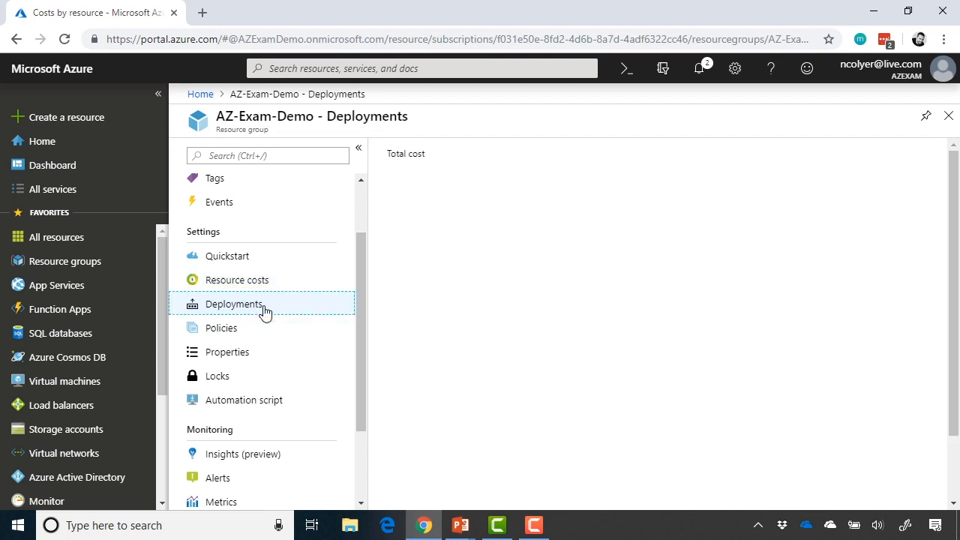
left_click(235, 304)
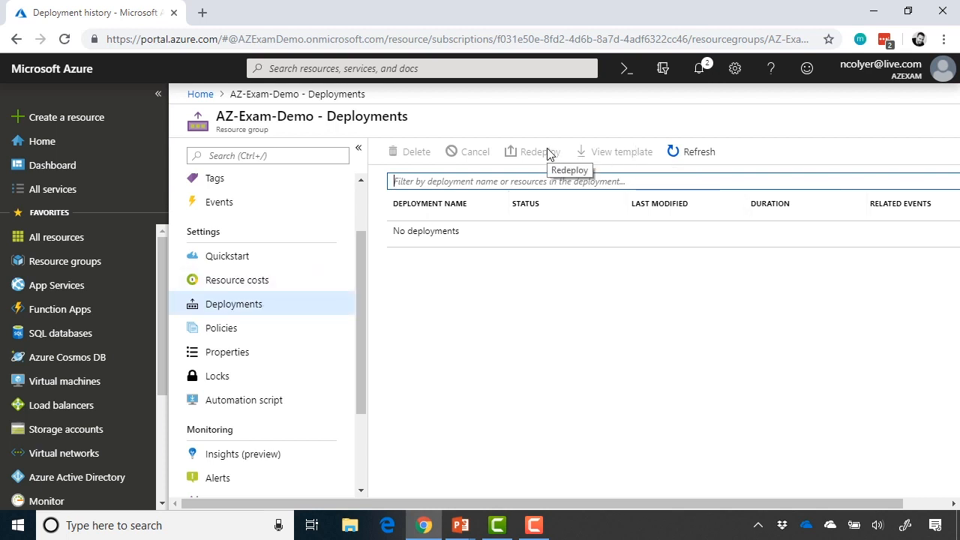
mouse_move(506, 280)
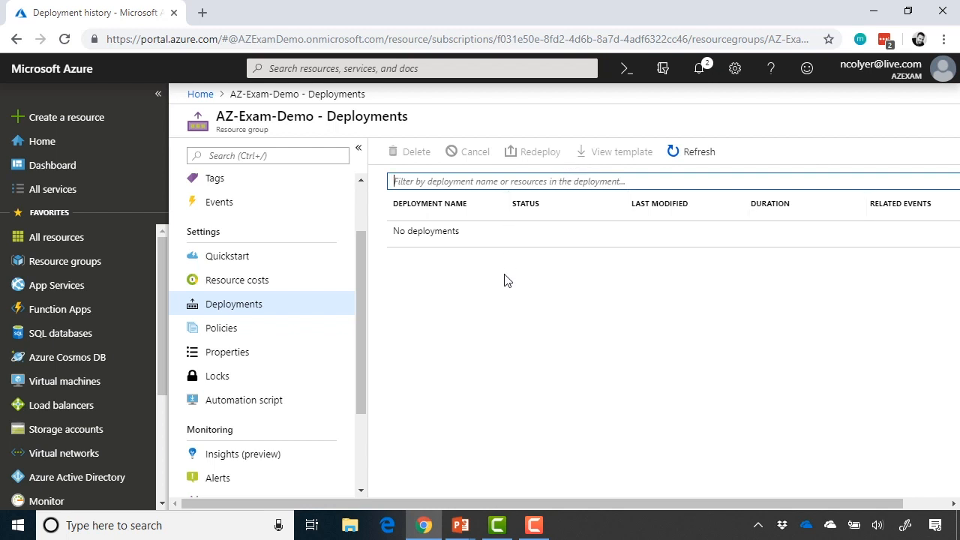
left_click(221, 328)
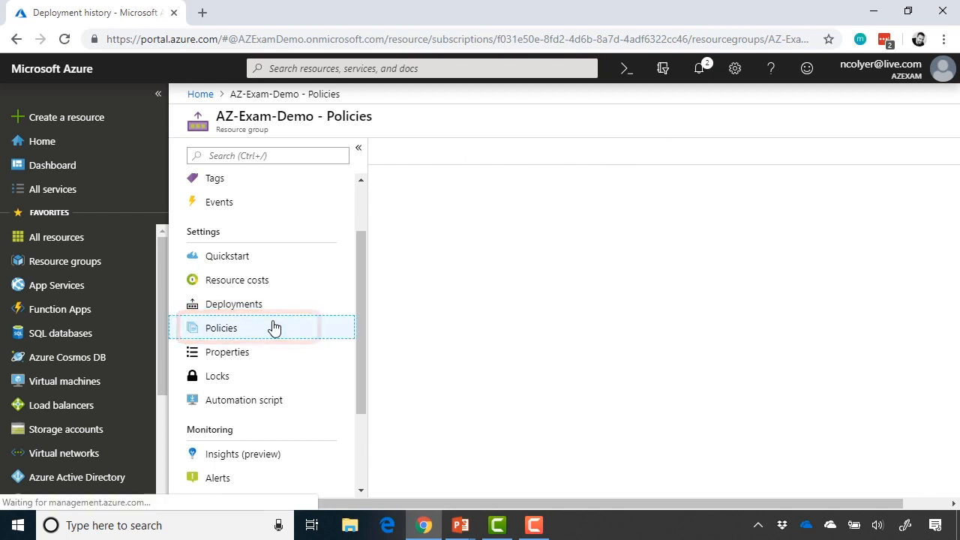
View the 100% Policy Compliance summary and return to the AZ-Exam-Demo overview
left_click(220, 328)
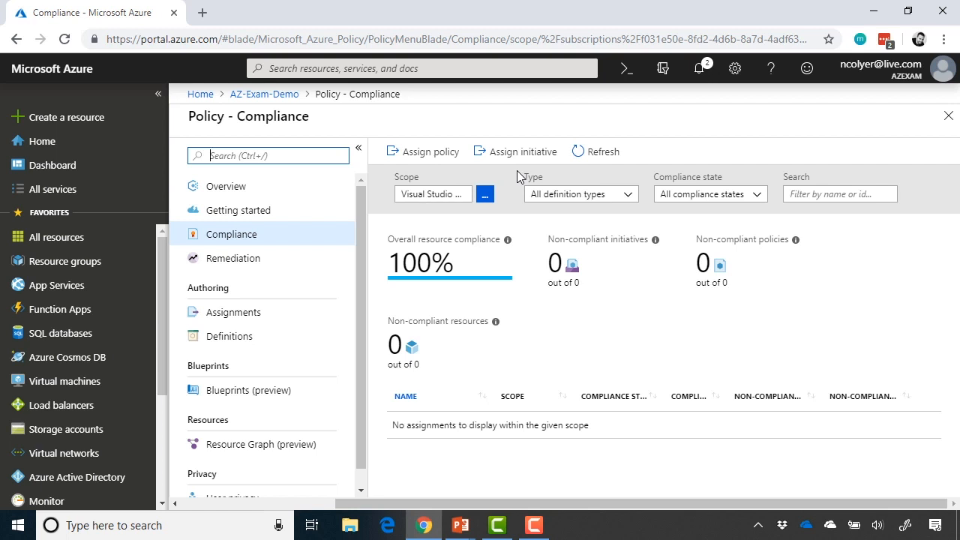
mouse_move(311, 114)
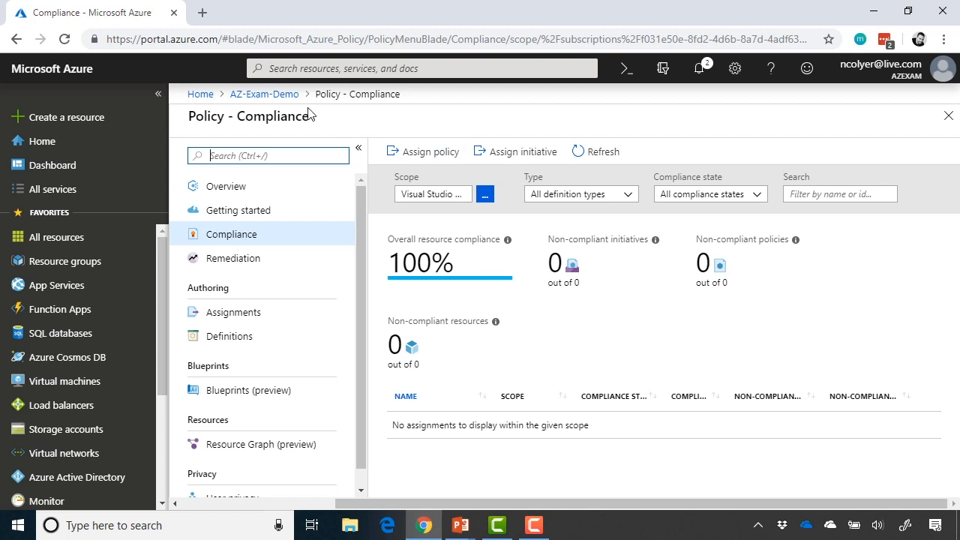
left_click(264, 94)
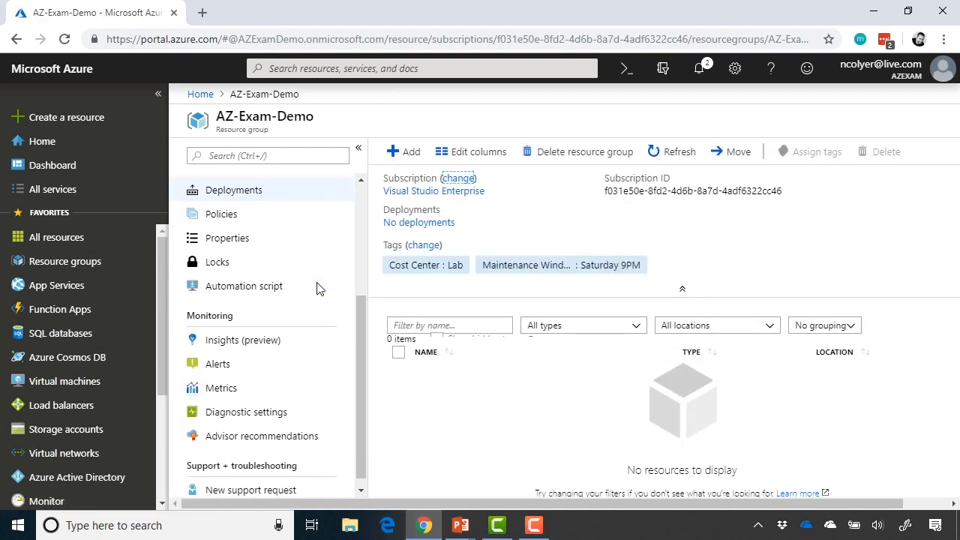
Open Automation script to view the empty exported ARM template
left_click(243, 285)
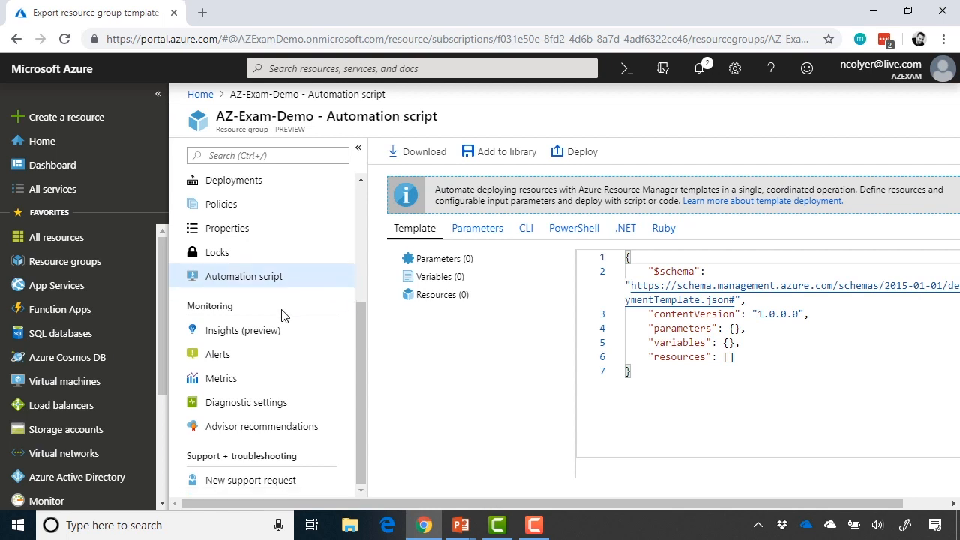
mouse_move(277, 354)
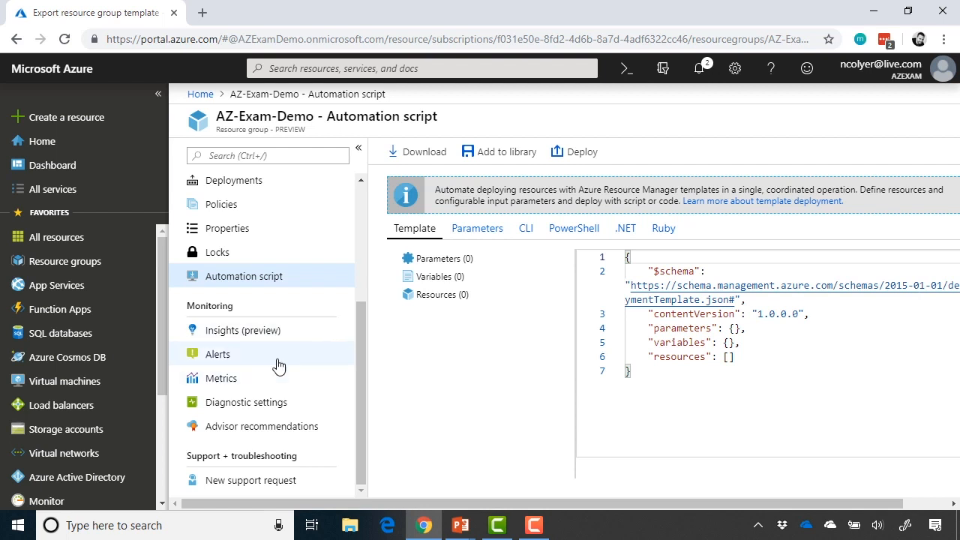